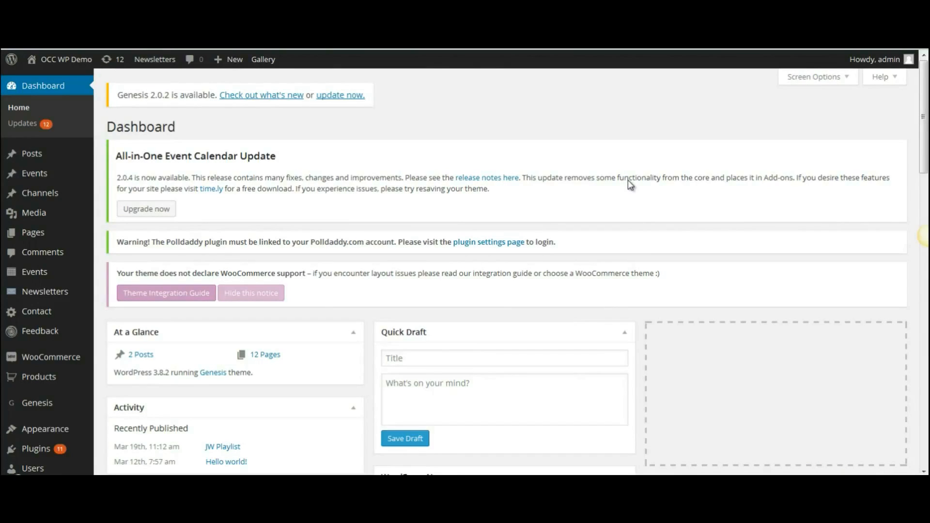
pyautogui.moveTo(37, 87)
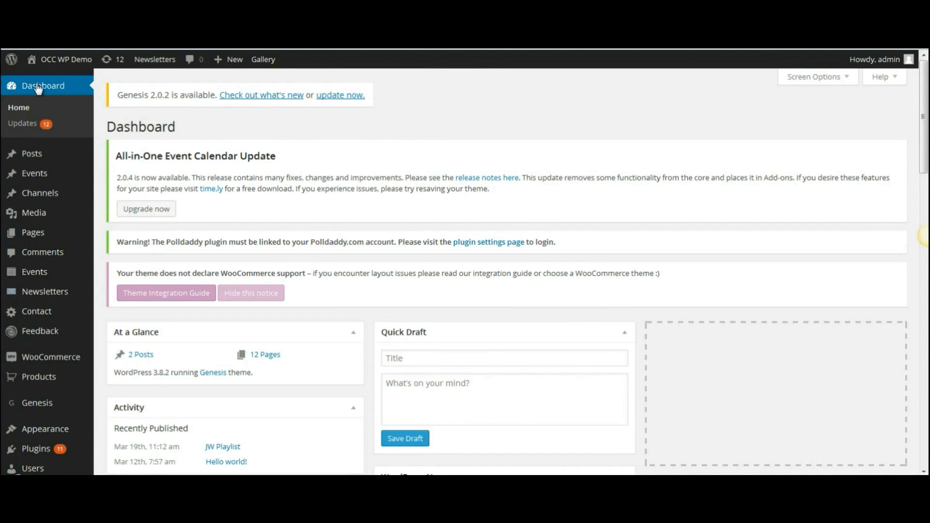
# Scroll the admin sidebar down to reach the Gallery menu and its Manage Galleries entry.
pyautogui.scroll(-3)
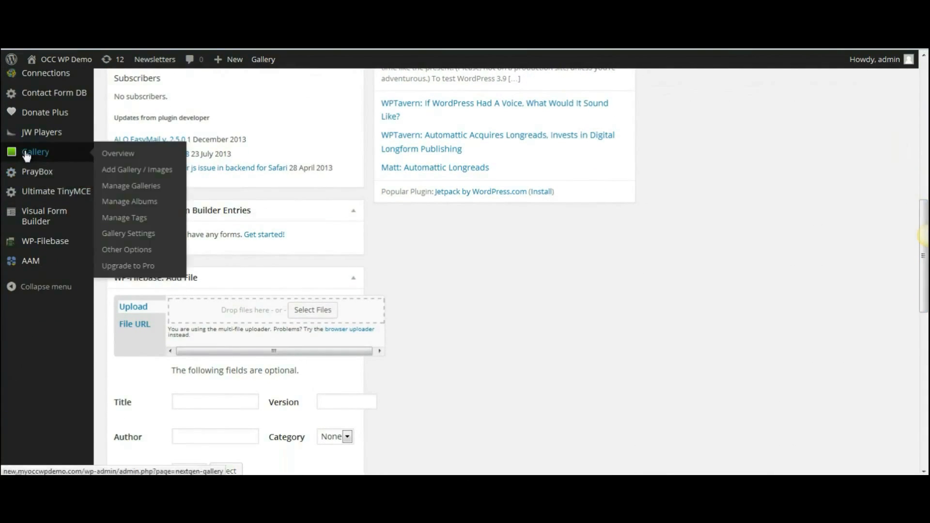
pyautogui.moveTo(63, 158)
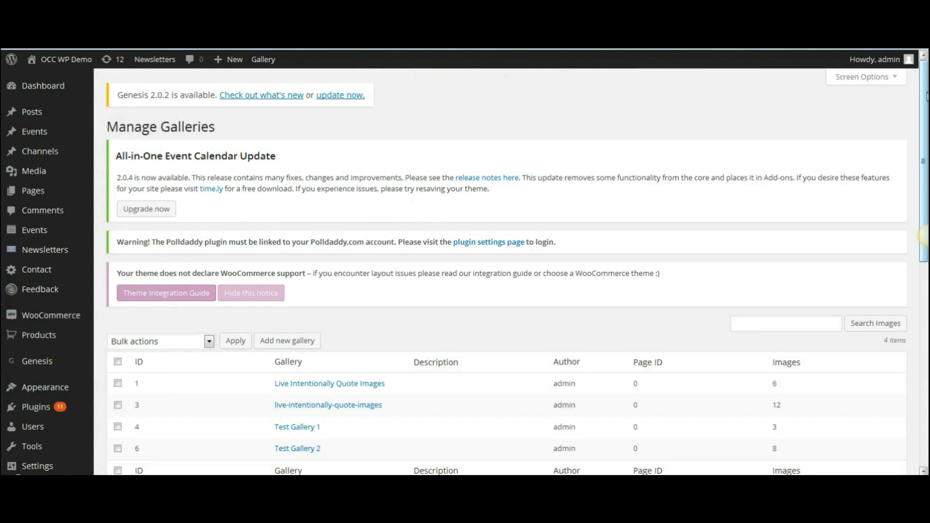
# Open Test Gallery 2 from the Manage Galleries list.
pyautogui.scroll(-3)
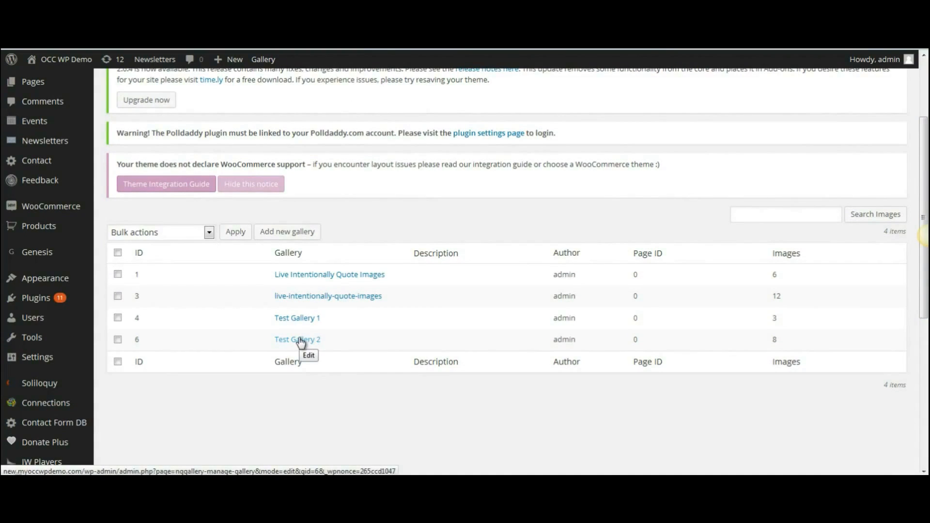
pyautogui.click(297, 339)
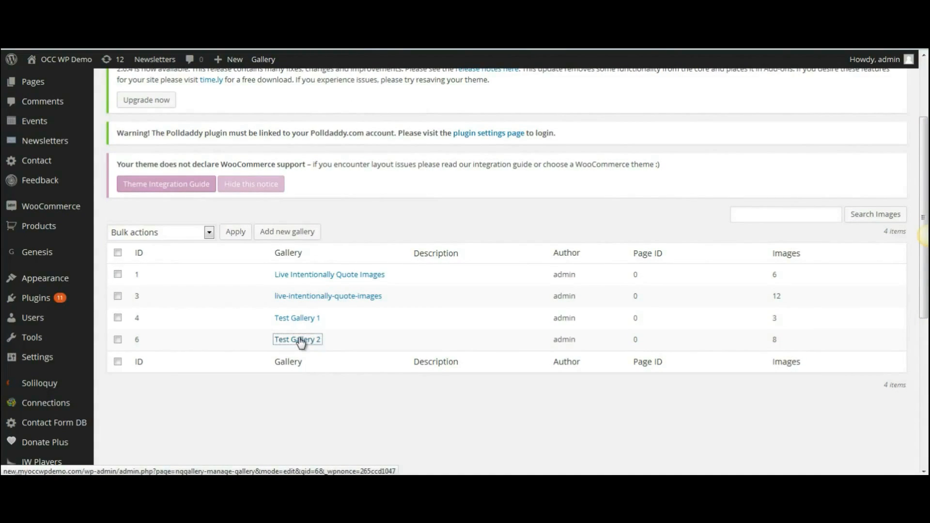
pyautogui.click(297, 339)
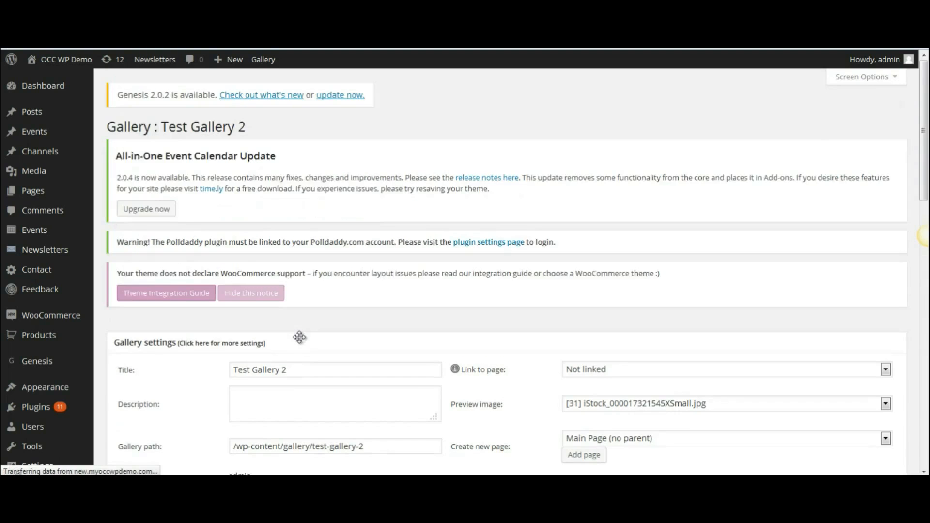
pyautogui.moveTo(711, 238)
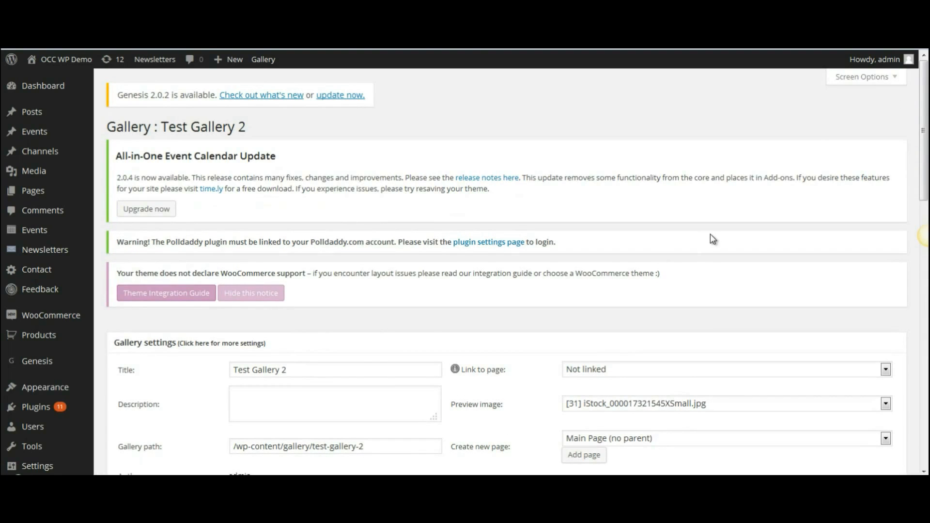
# Scroll to the image table, select all images, then clear the selection again.
pyautogui.scroll(-3)
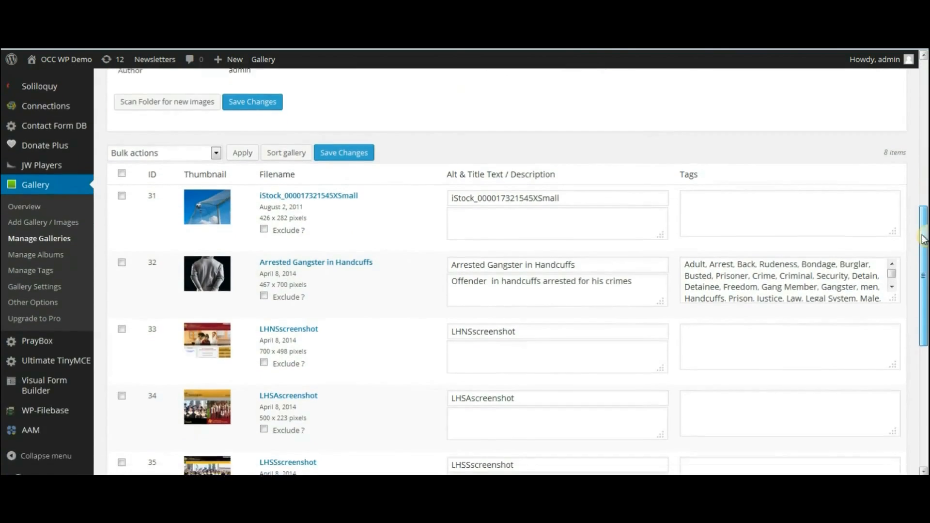
pyautogui.scroll(-3)
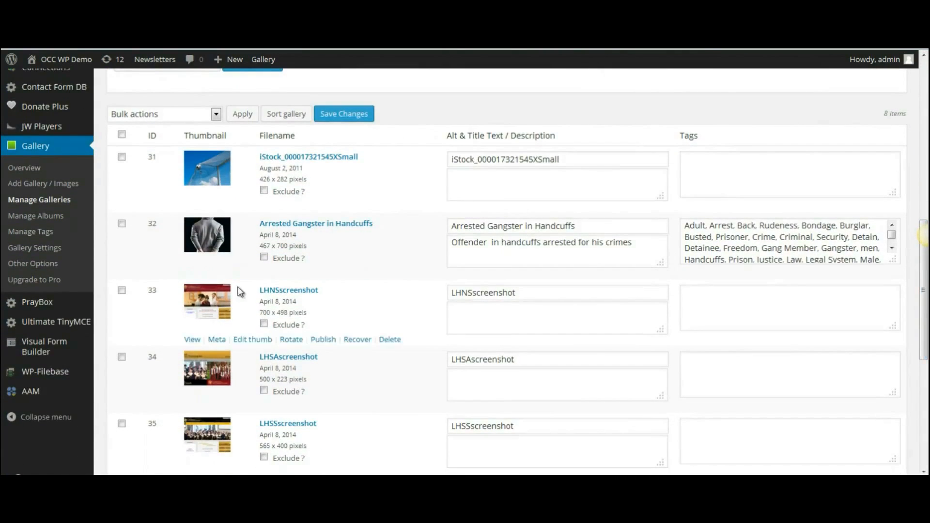
pyautogui.moveTo(155, 194)
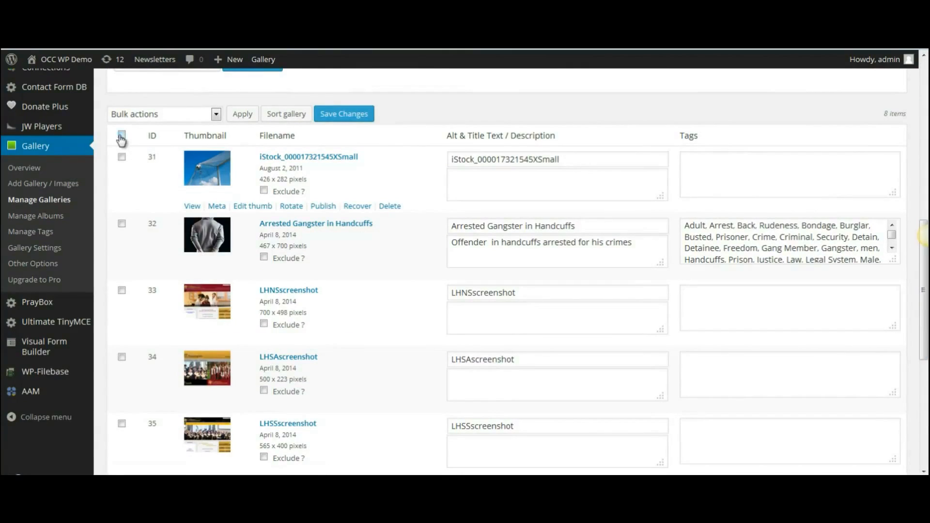
pyautogui.click(121, 136)
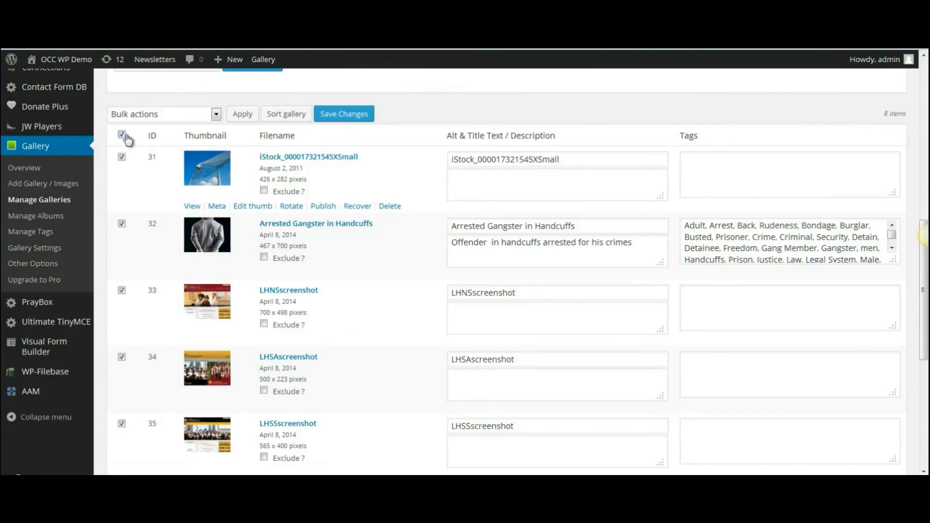
pyautogui.moveTo(138, 354)
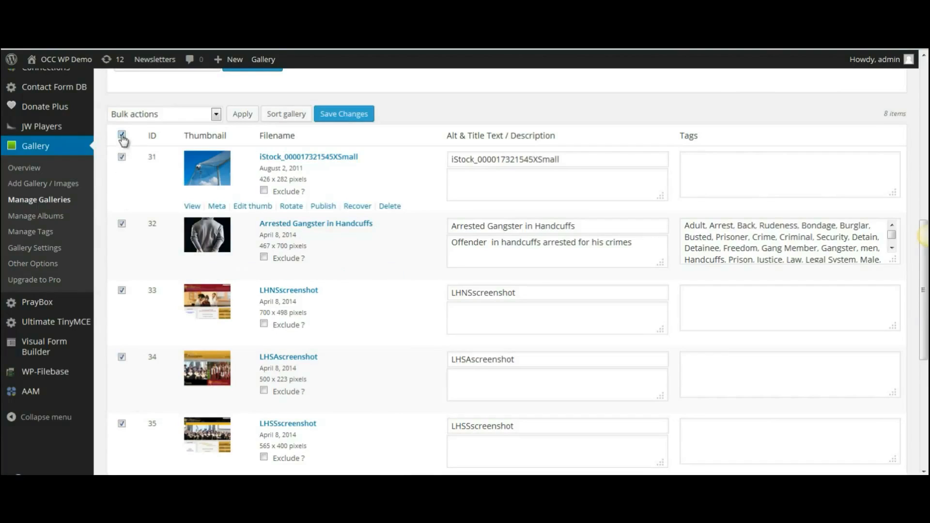
pyautogui.click(121, 135)
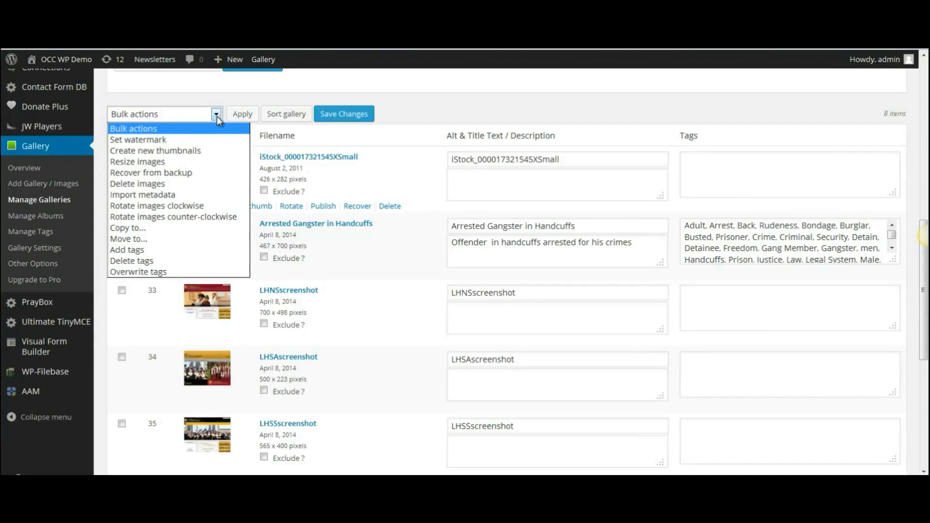
pyautogui.moveTo(202, 135)
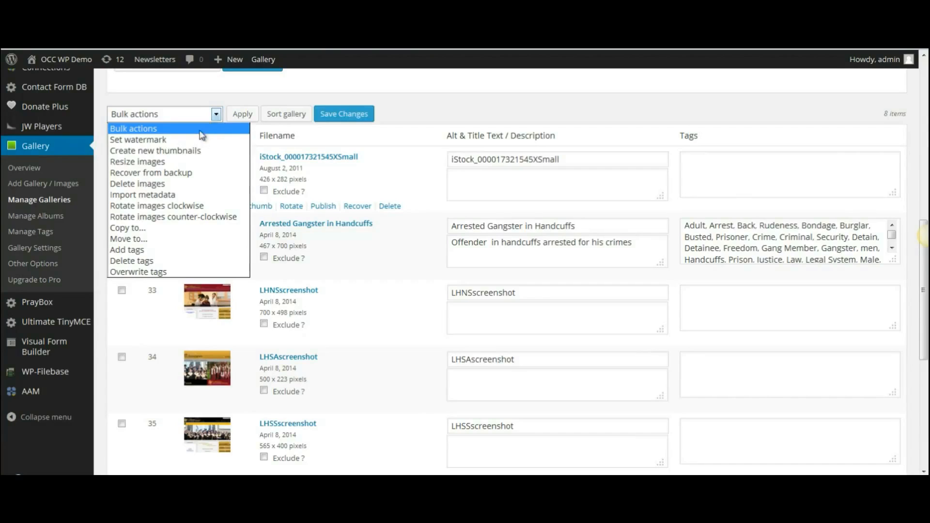
pyautogui.moveTo(178, 206)
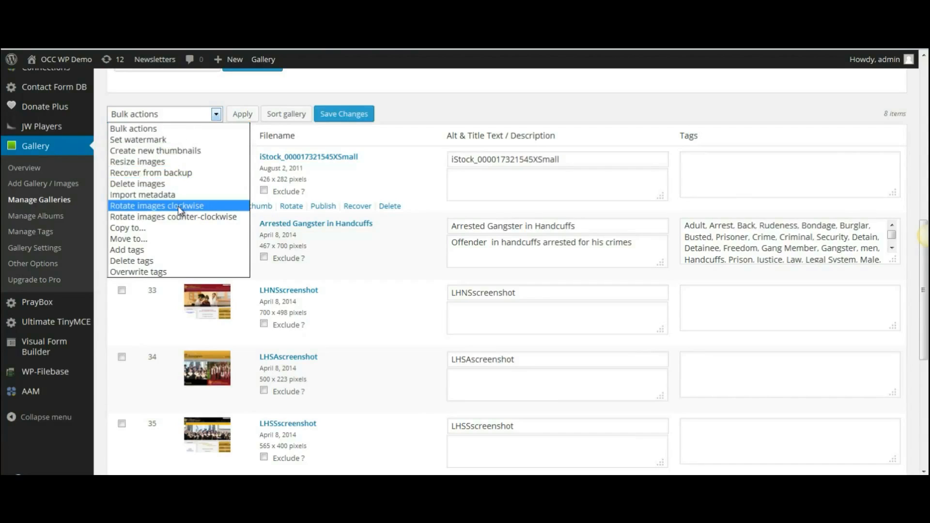
pyautogui.moveTo(181, 216)
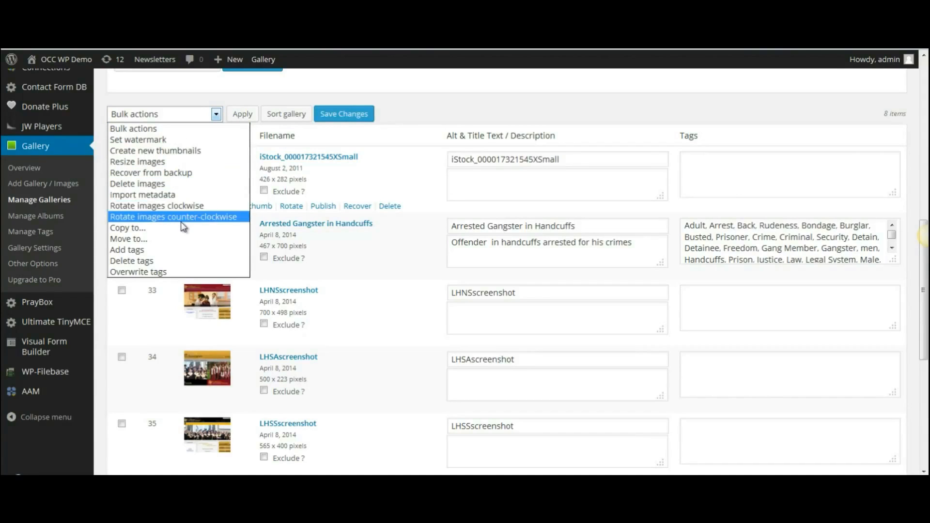
# Choose Rotate images clockwise as the bulk action for image 32 and apply it.
pyautogui.click(157, 206)
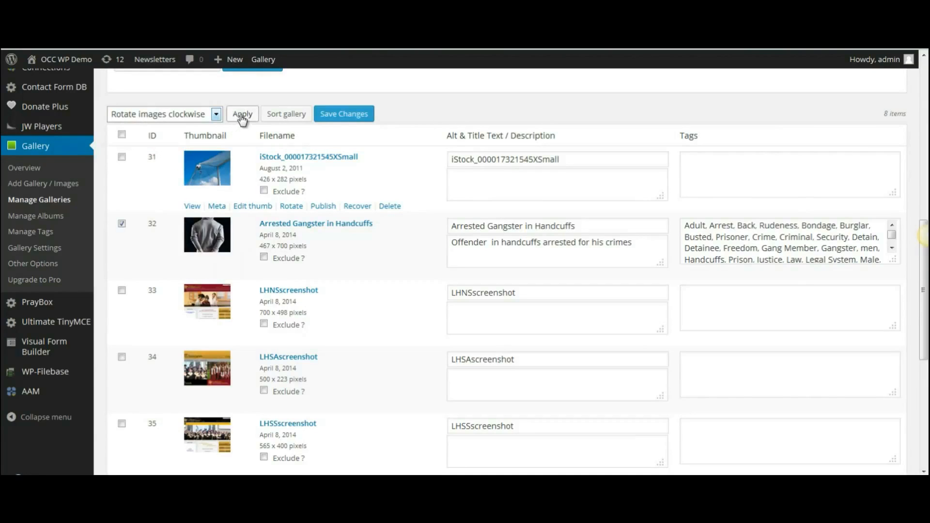
pyautogui.click(241, 113)
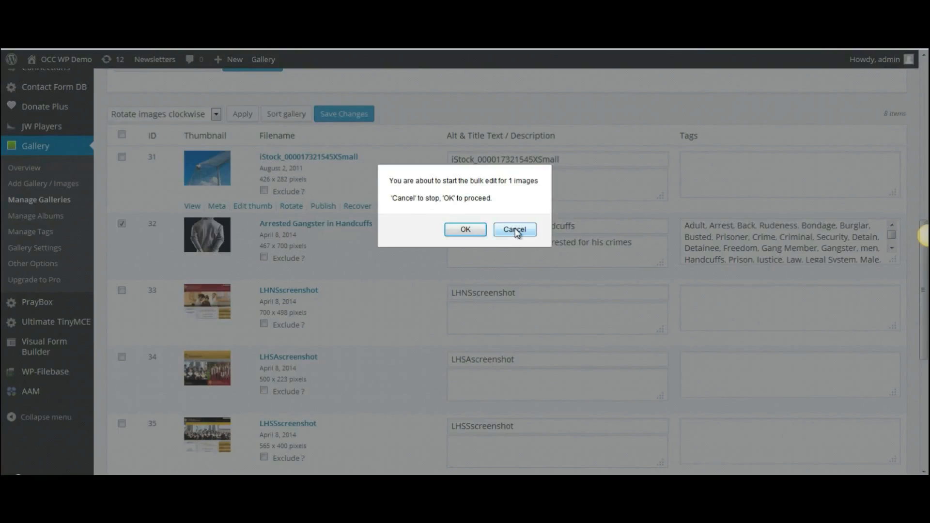
pyautogui.moveTo(465, 230)
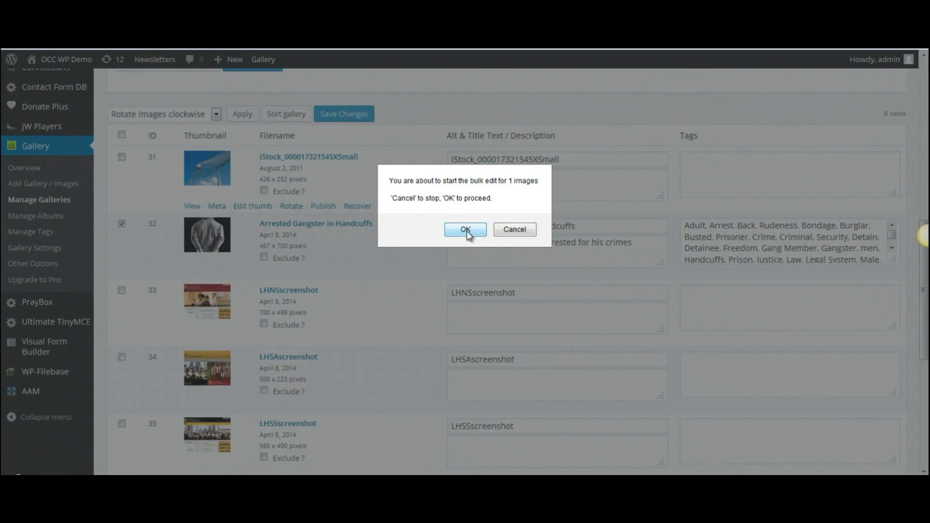
# Confirm the bulk rotation and let the Rotate images progress finish with a success notice.
pyautogui.click(465, 230)
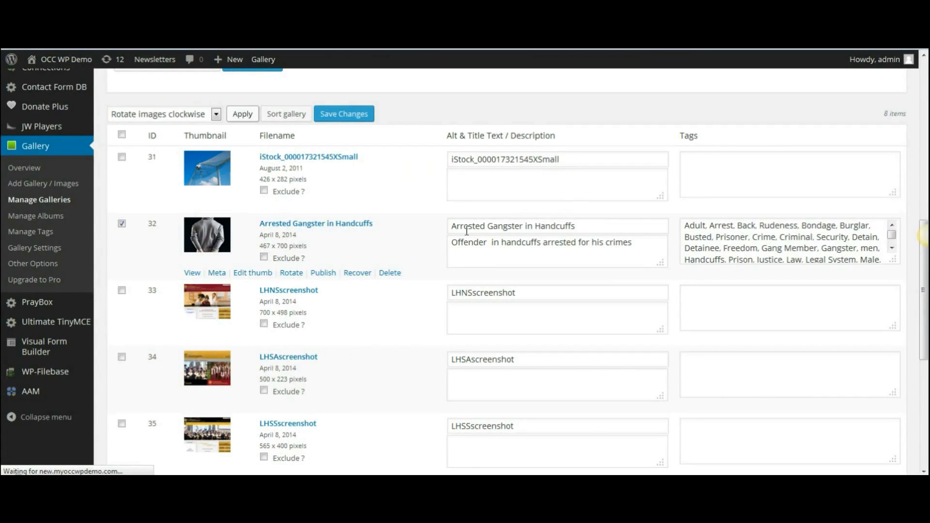
pyautogui.click(242, 114)
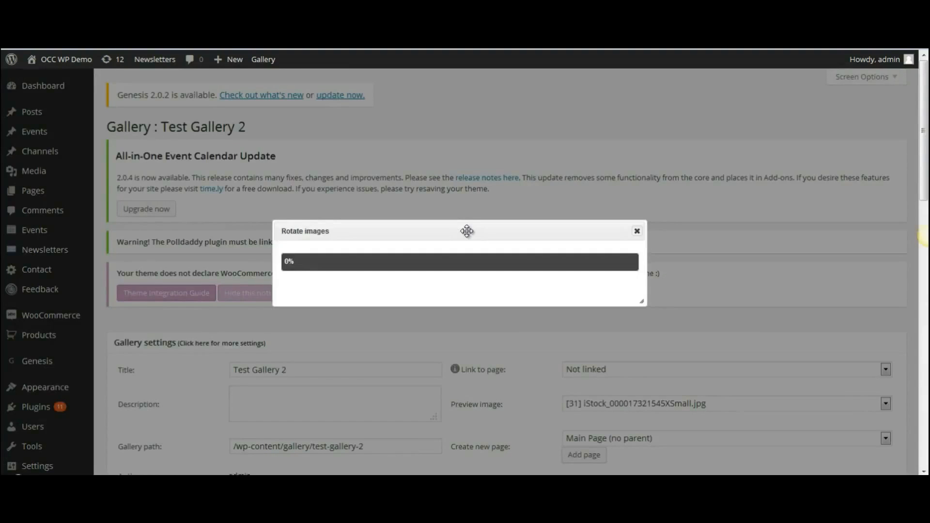
pyautogui.click(637, 231)
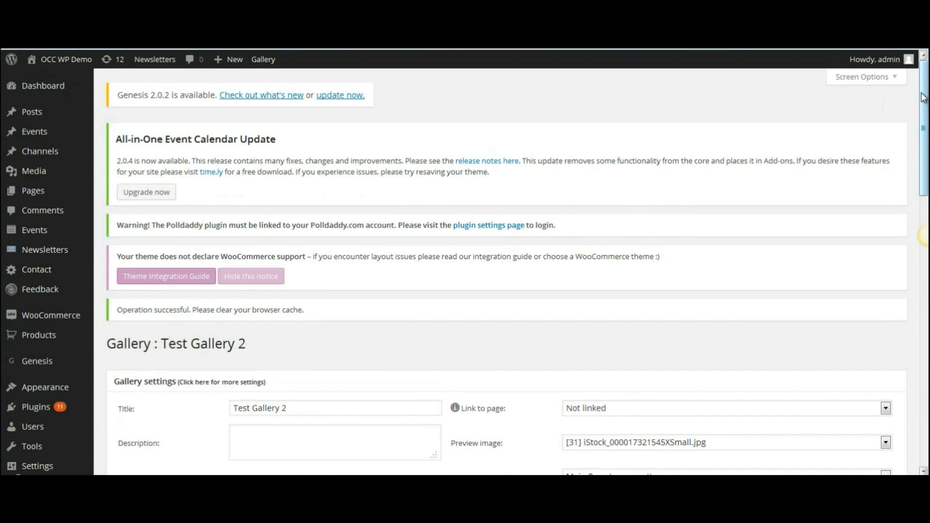
# Save the gallery changes so the rotated Arrested Gangster image is kept.
pyautogui.scroll(-3)
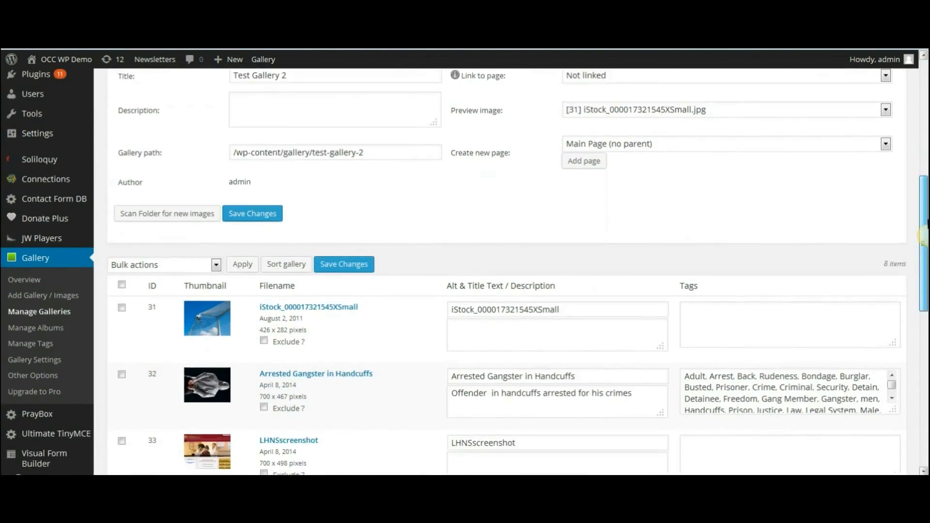
pyautogui.scroll(-3)
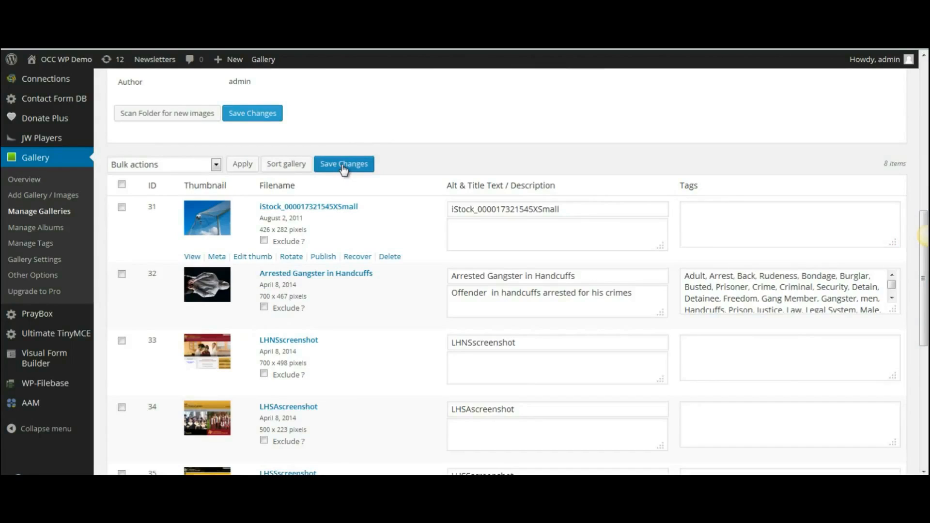
pyautogui.click(343, 164)
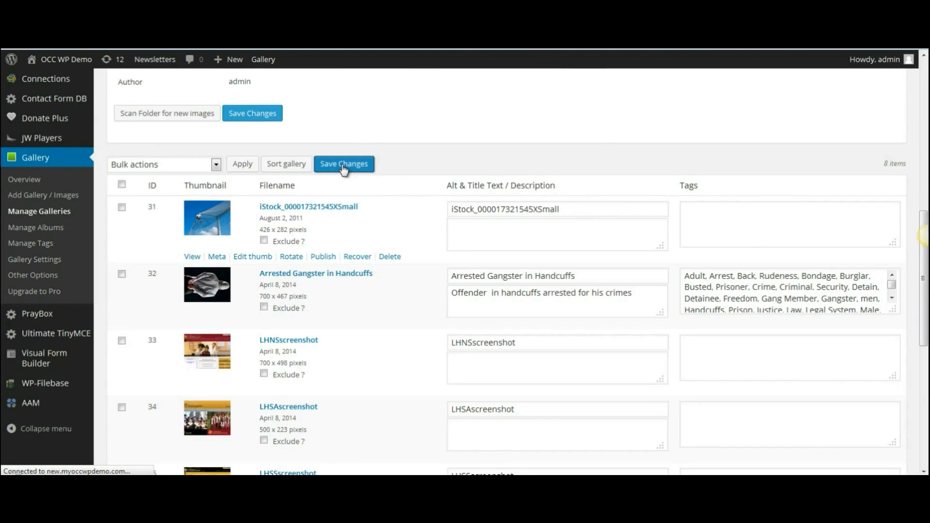
pyautogui.click(343, 164)
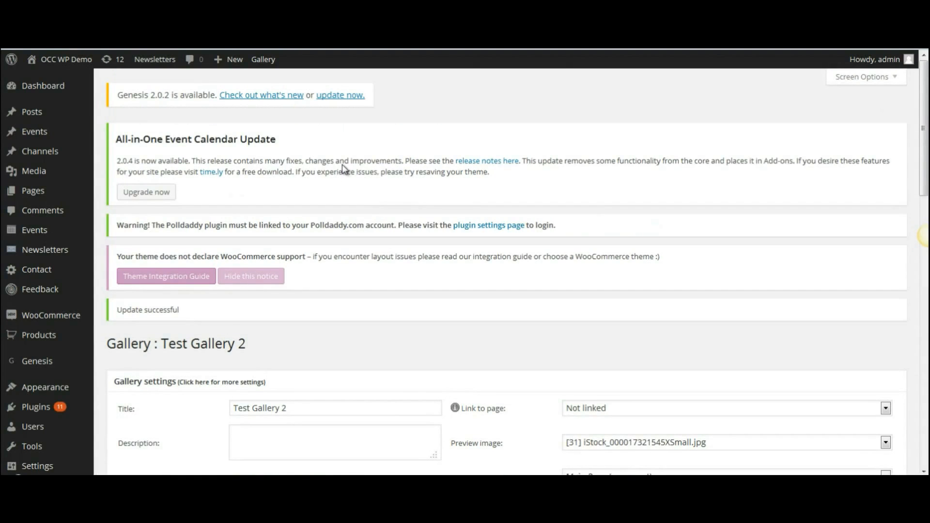